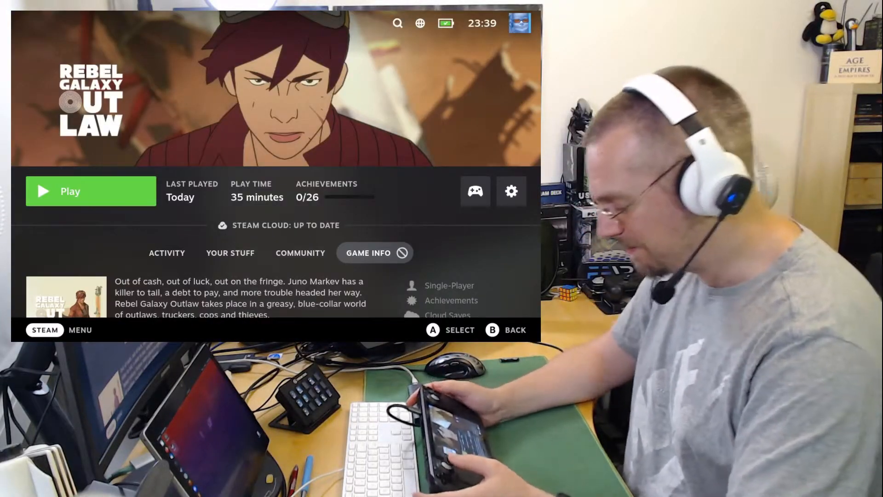
Launch Rebel Galaxy Outlaw via Play and start it from its launcher with current settings
click(374, 252)
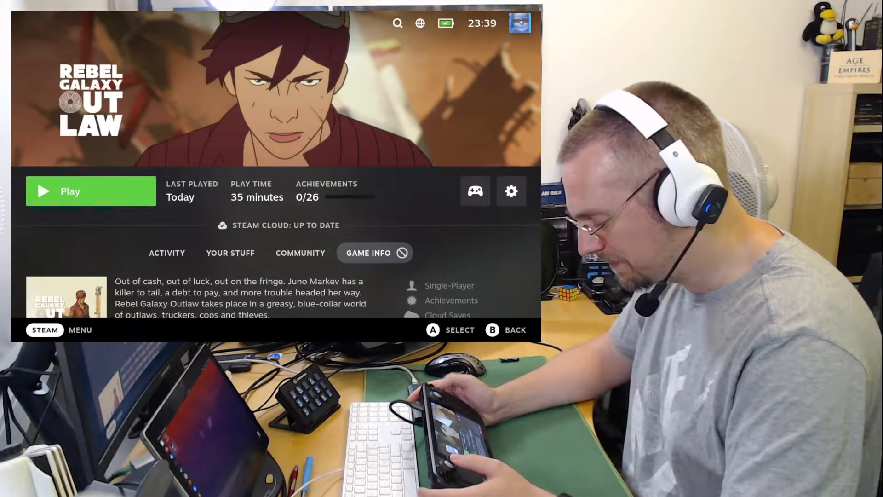
click(71, 191)
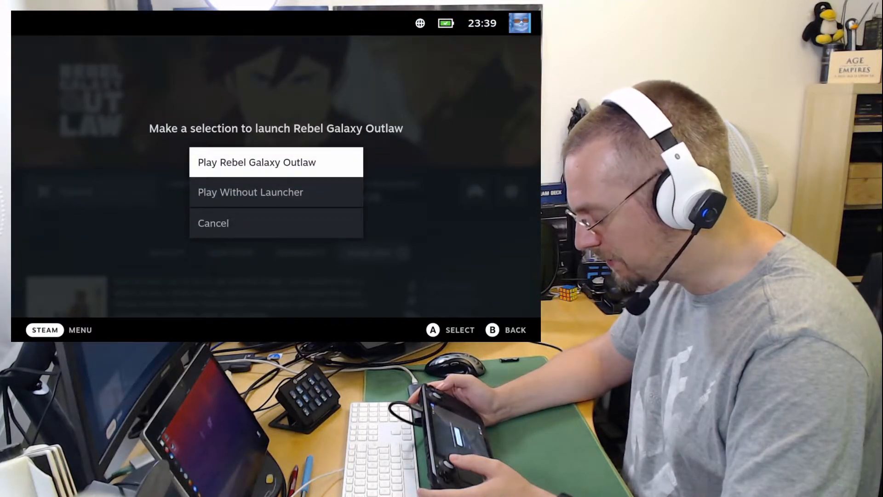
click(275, 162)
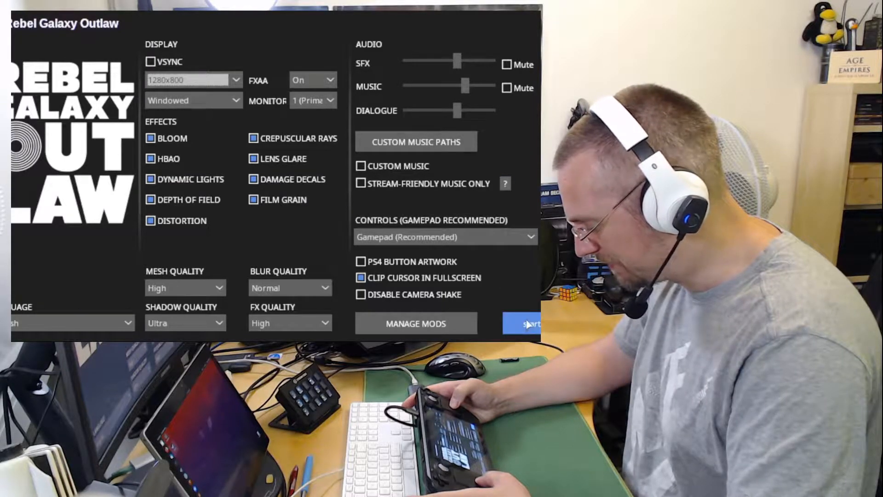
click(528, 323)
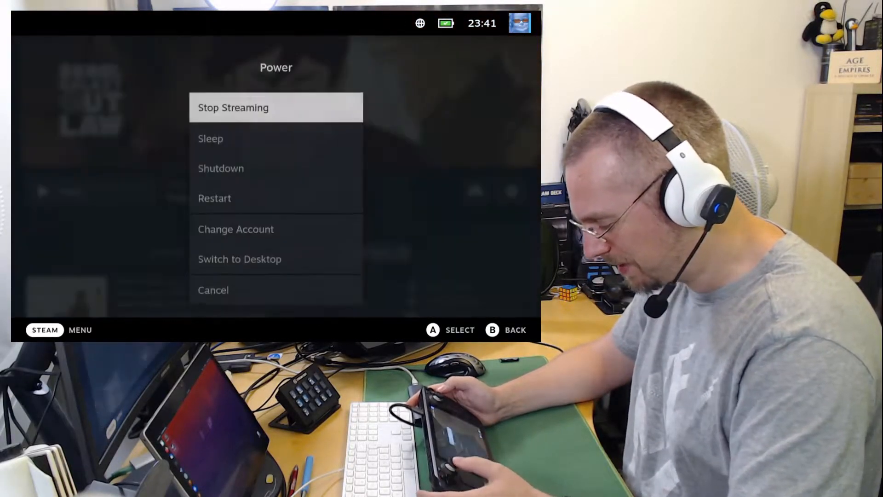
Switch the Steam Deck from Gaming Mode to Desktop mode
click(239, 259)
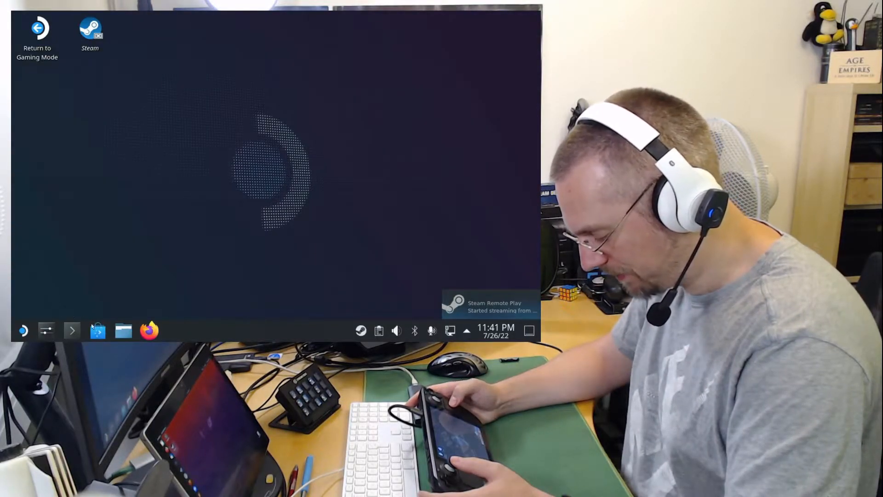
mouse_move(98, 331)
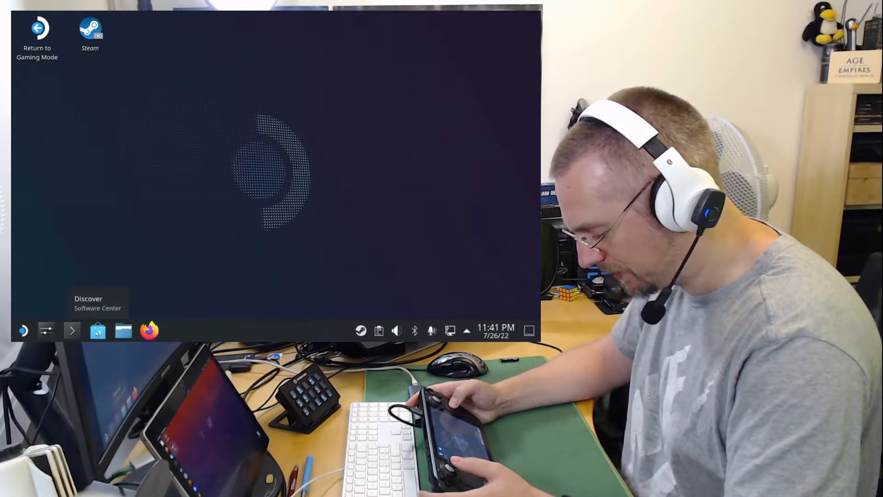
Search Discover for 'protontricks', confirm it's installed, and close Discover
click(97, 330)
text(protontr)
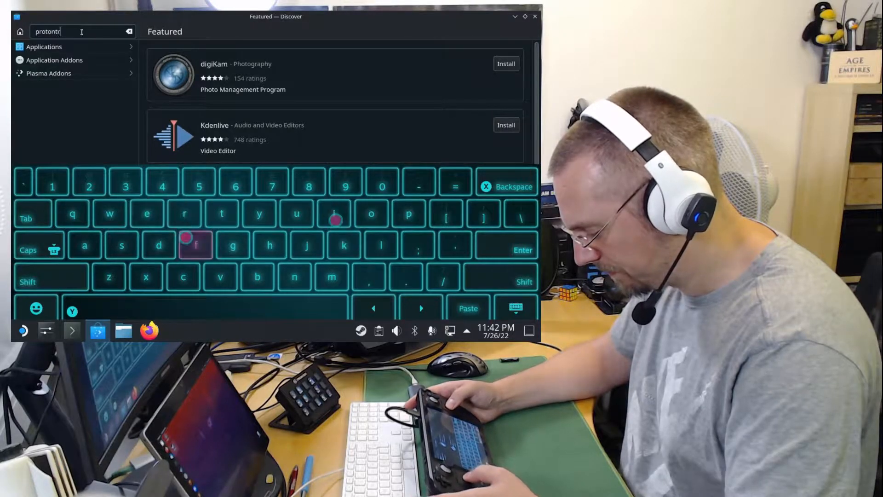
text(icks)
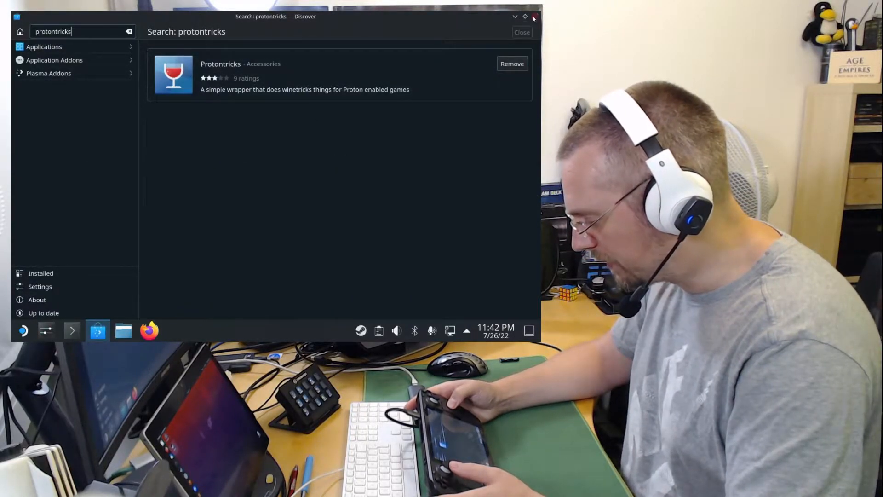
click(534, 17)
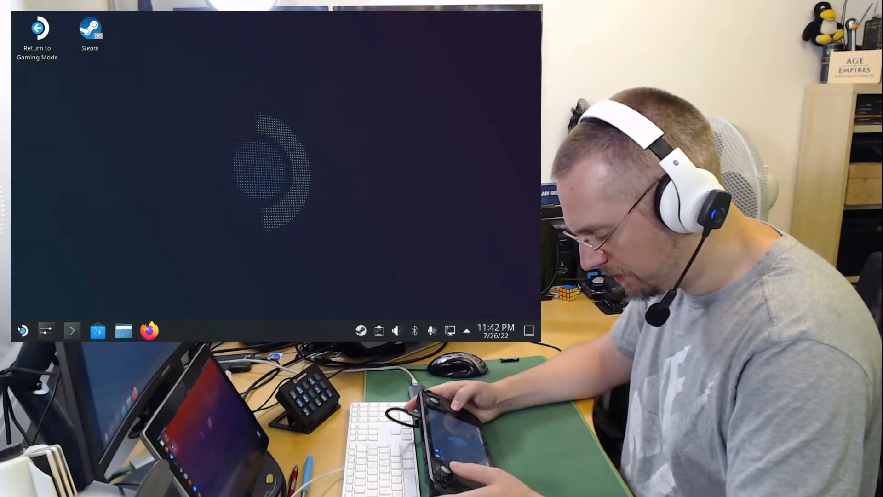
Launch Protontricks from Utilities and select Rebel Galaxy Outlaw: 910830
click(22, 330)
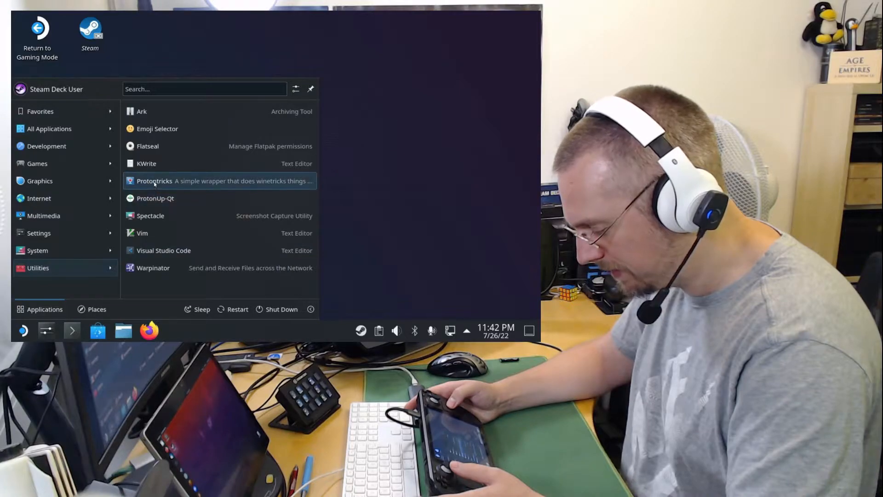
click(153, 181)
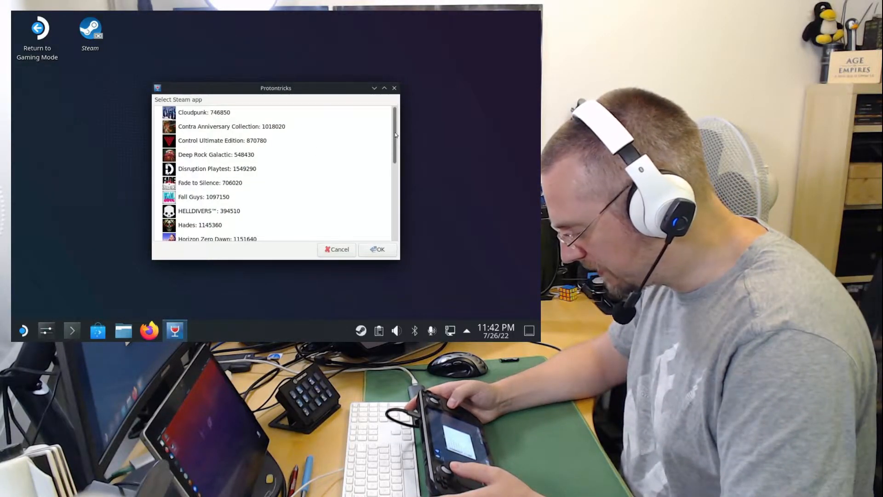
scroll(down, 3)
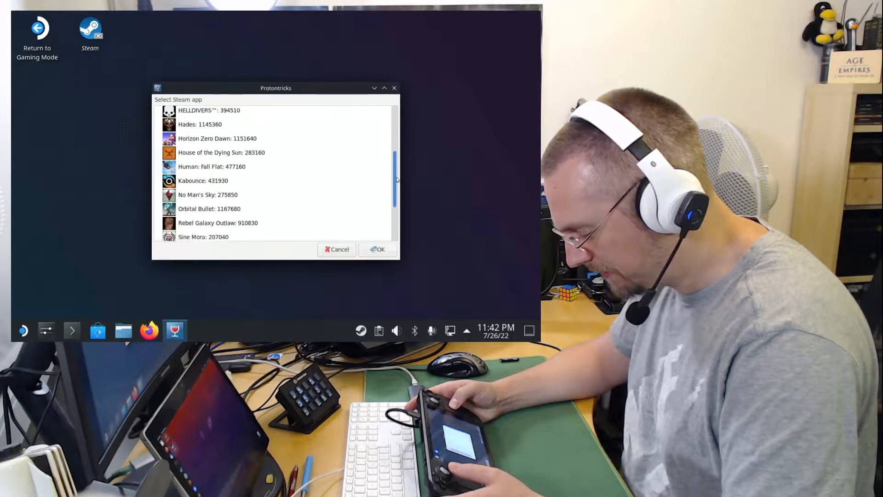
scroll(down, 3)
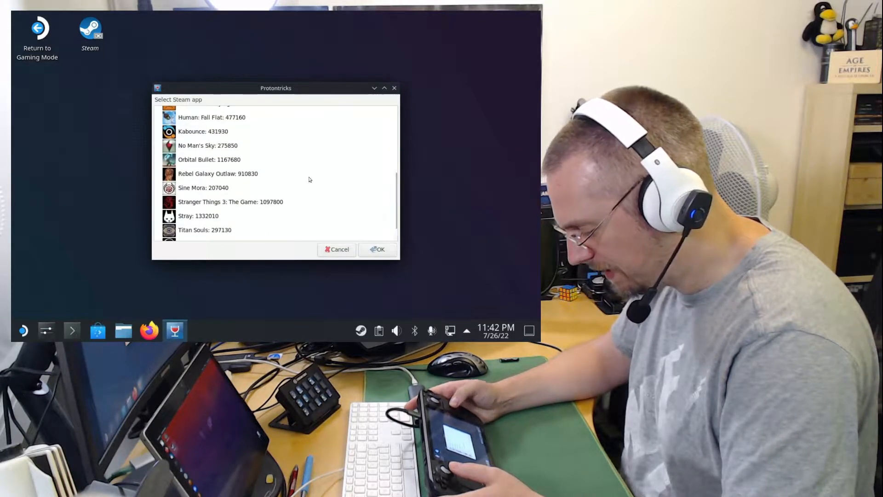
click(217, 173)
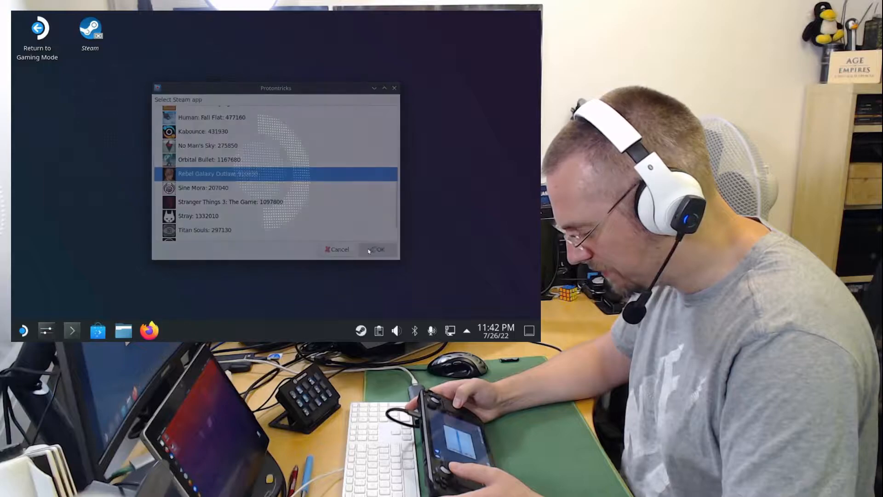
click(376, 249)
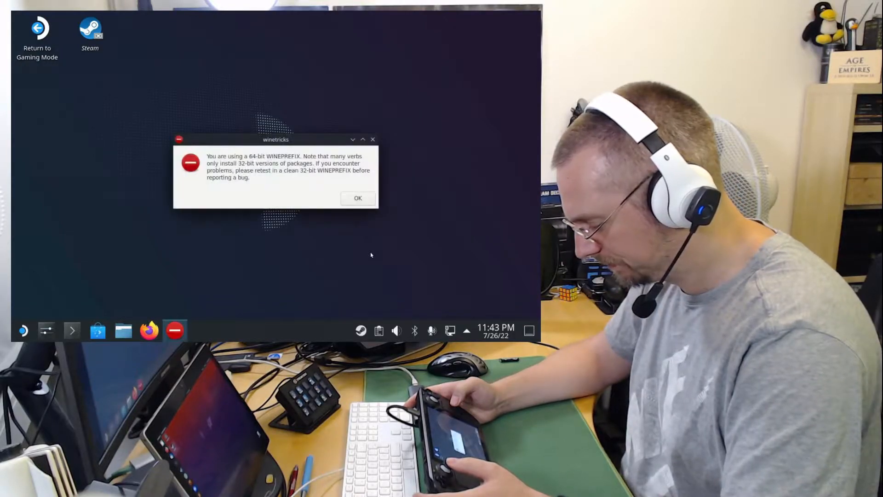
Install the mfc42 Windows component into the game's default Wine prefix
click(357, 198)
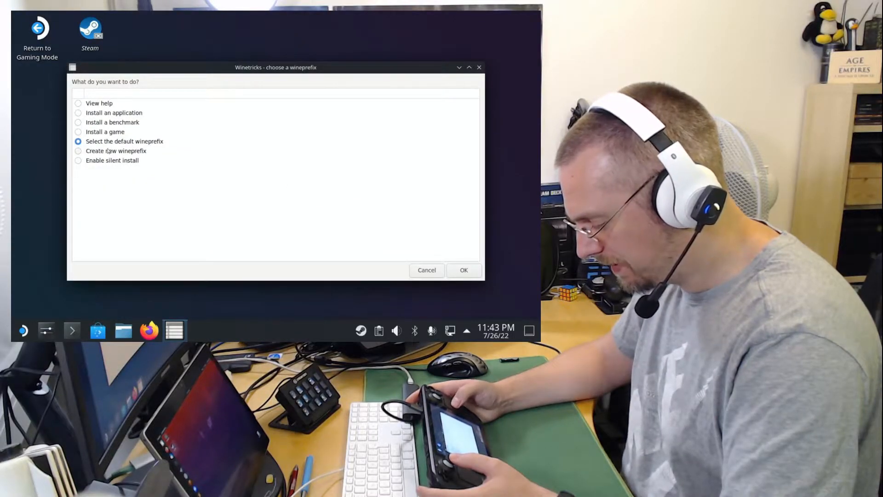
mouse_move(447, 174)
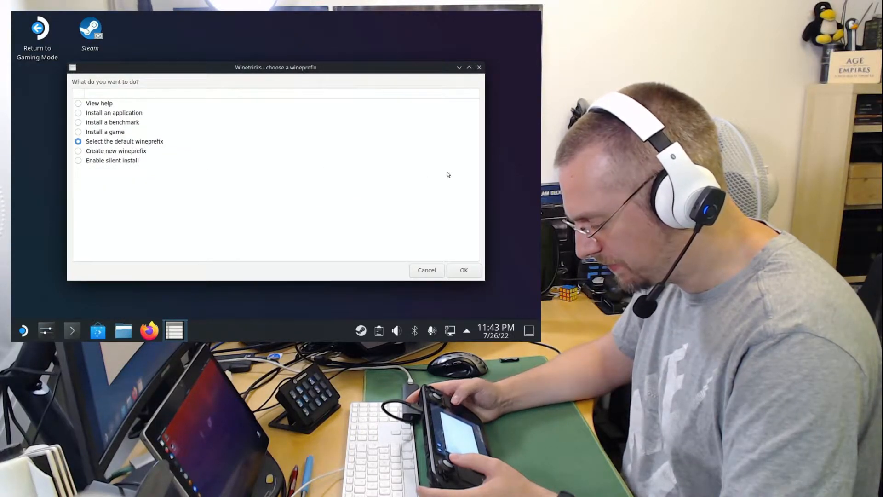
click(464, 270)
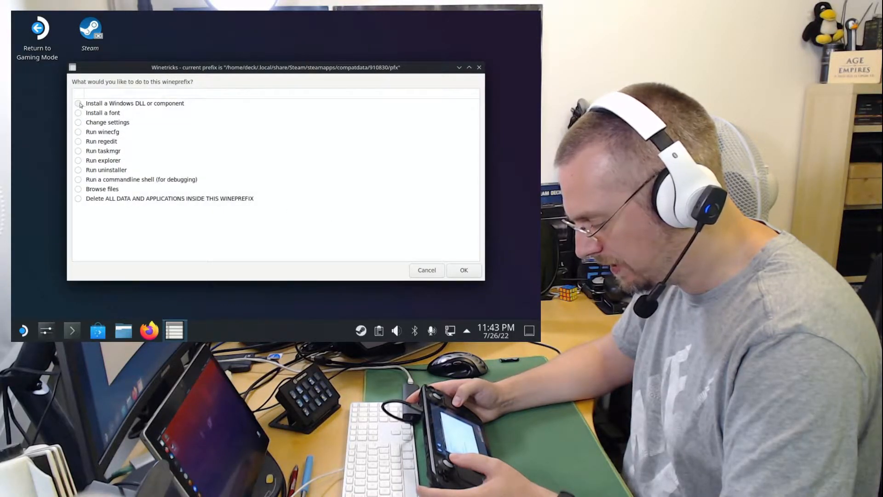
click(78, 103)
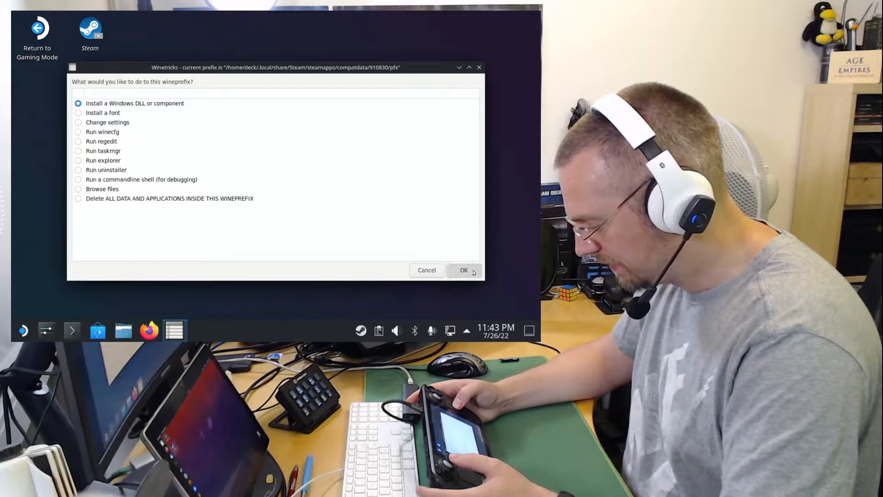
click(464, 270)
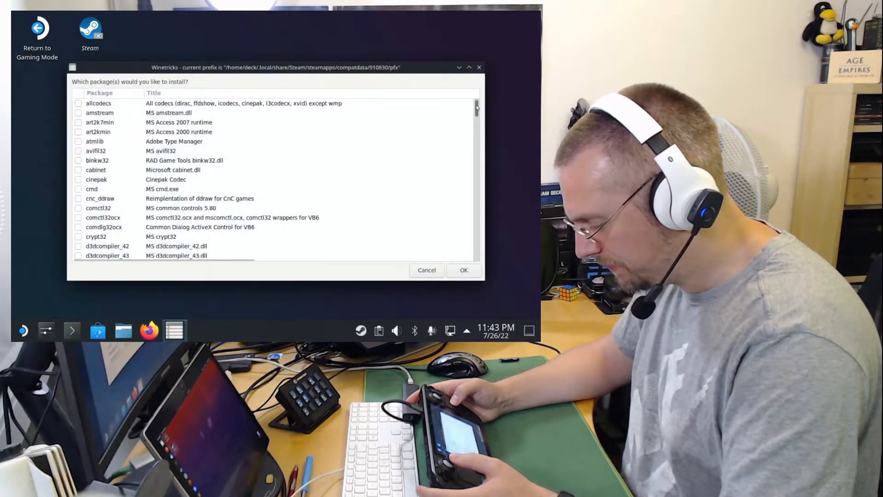
scroll(down, 3)
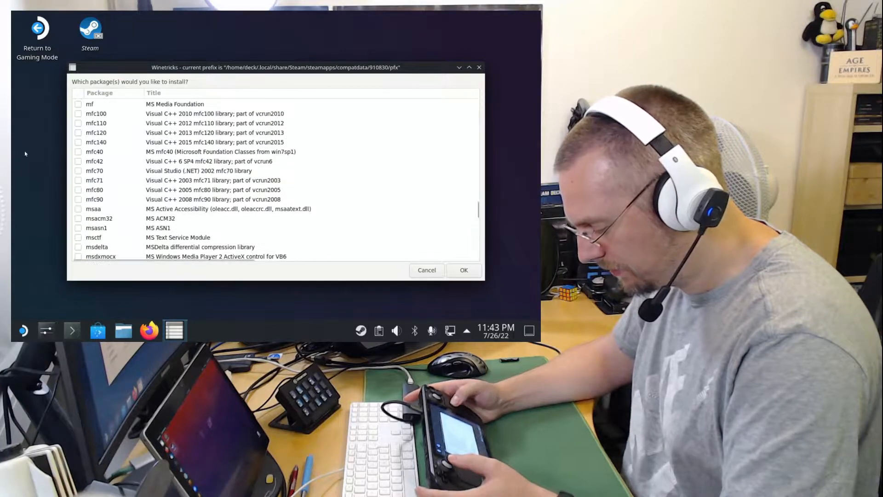
click(78, 161)
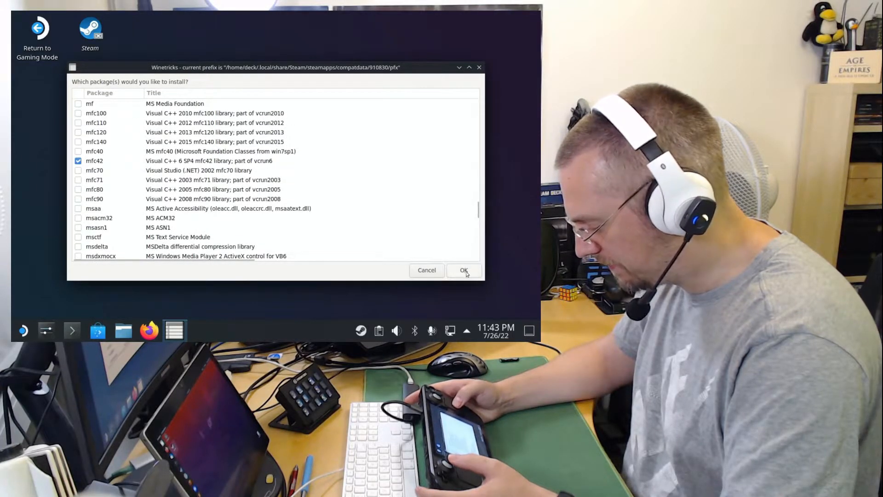
click(463, 270)
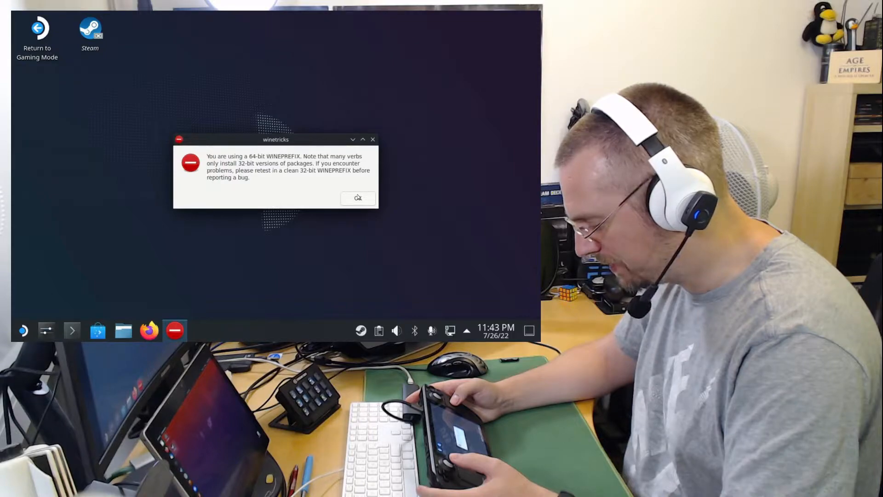
Dismiss the 64-bit prefix warning and quit Winetricks
click(357, 198)
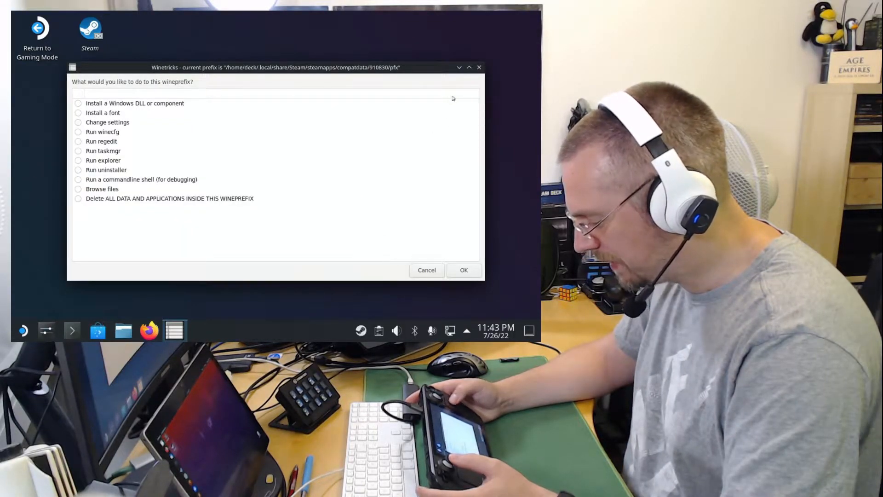
click(427, 270)
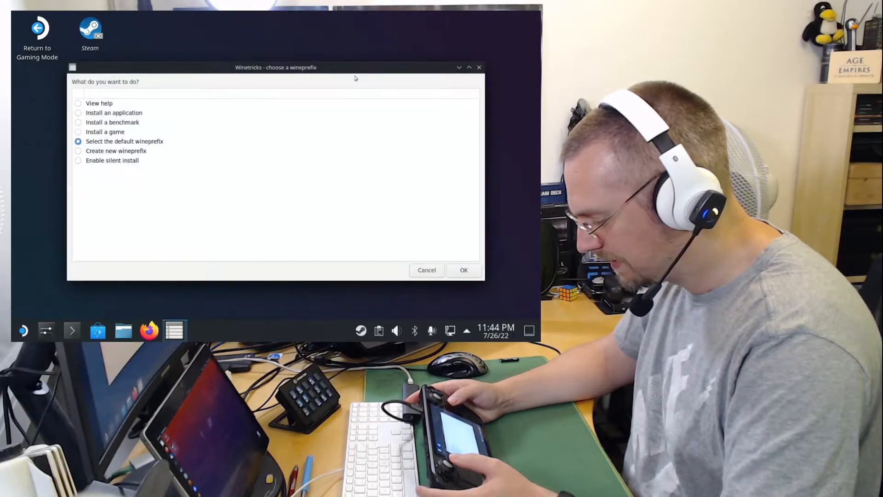
click(463, 270)
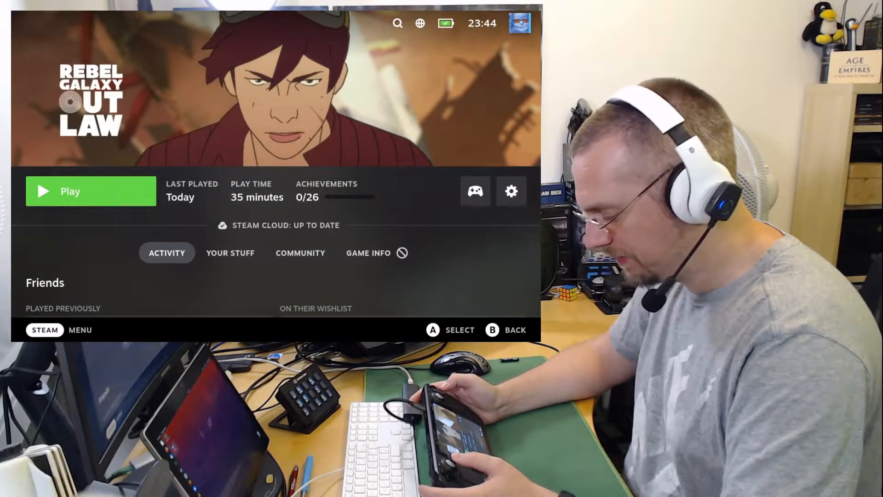
Relaunch Rebel Galaxy Outlaw through Play and its launcher's start button
click(70, 190)
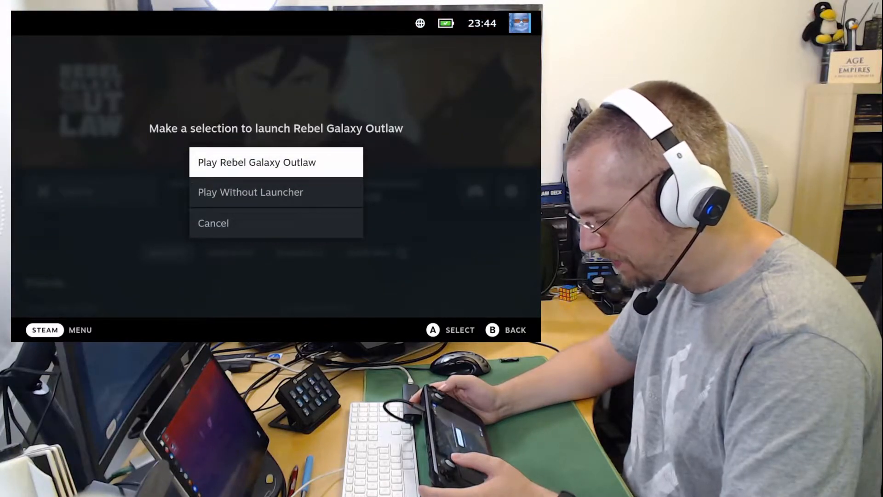
click(275, 163)
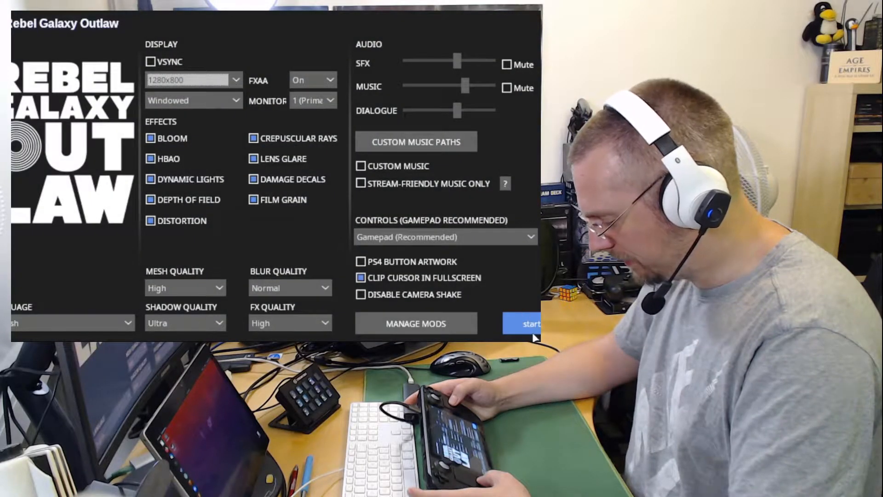
click(529, 323)
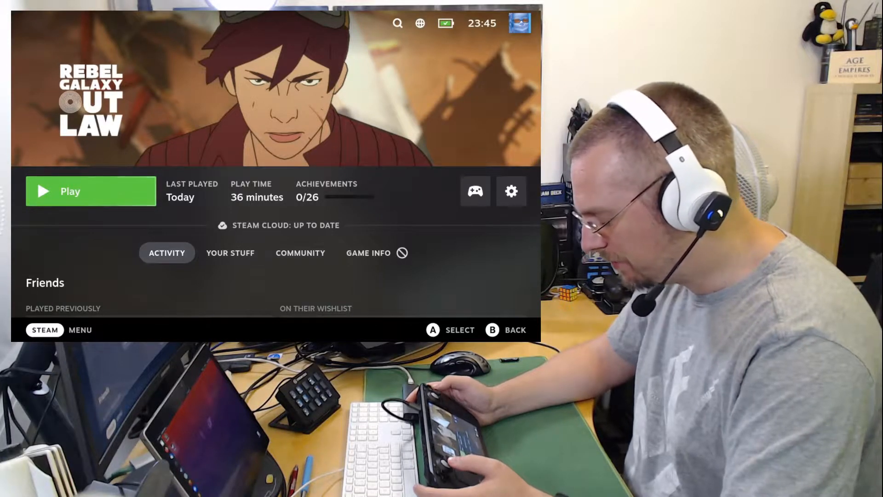
Bring up the Steam Deck power menu from Rebel Galaxy Outlaw's page
click(510, 191)
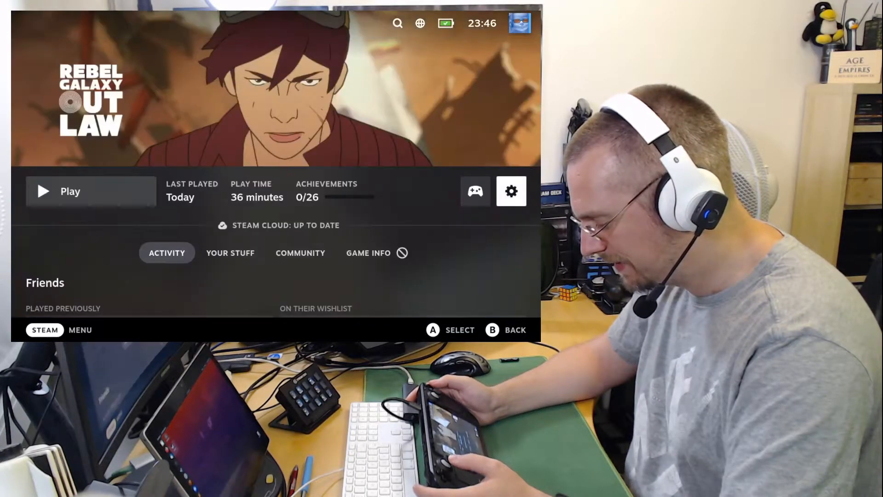
click(44, 329)
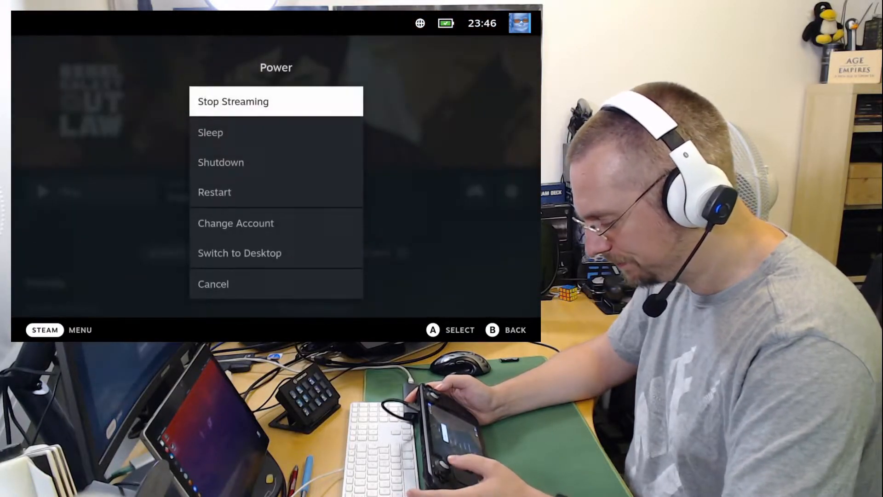
Switch to Desktop mode and search Discover for 'protonup'
click(239, 253)
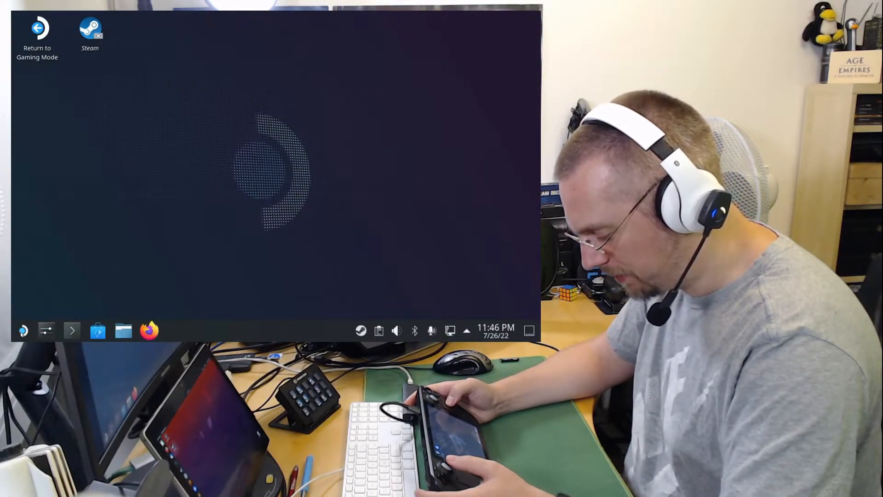
mouse_move(97, 331)
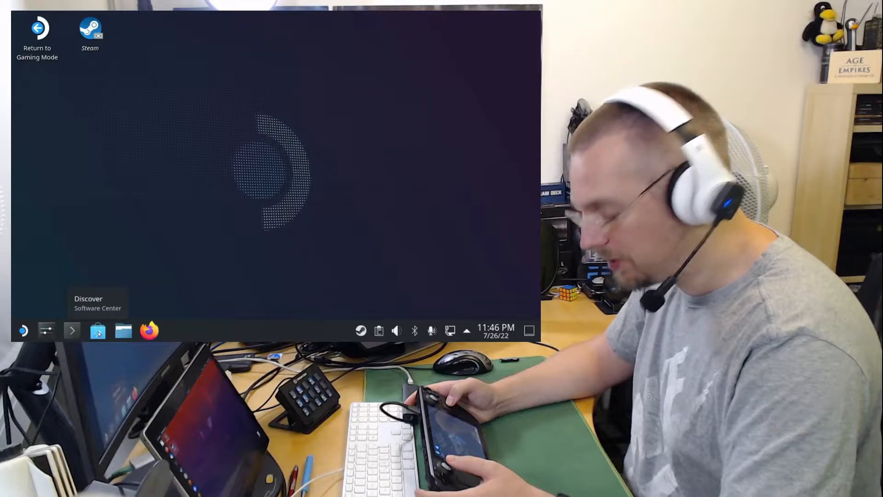
mouse_move(118, 246)
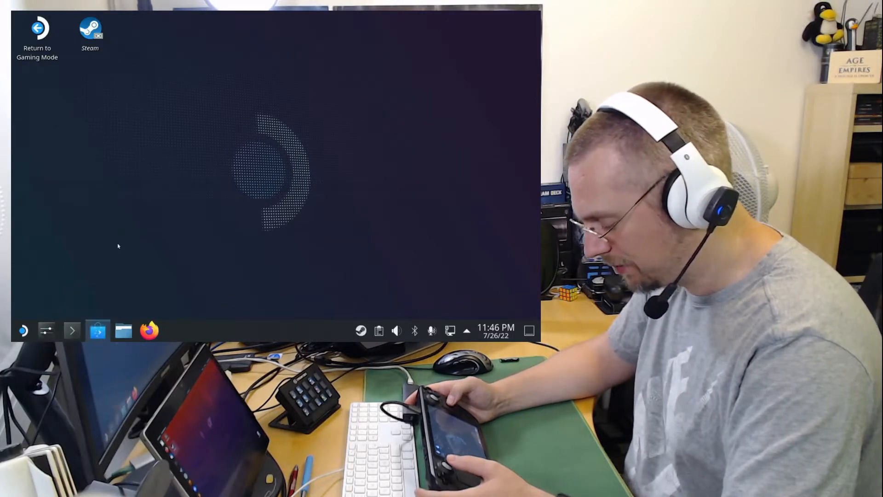
click(97, 331)
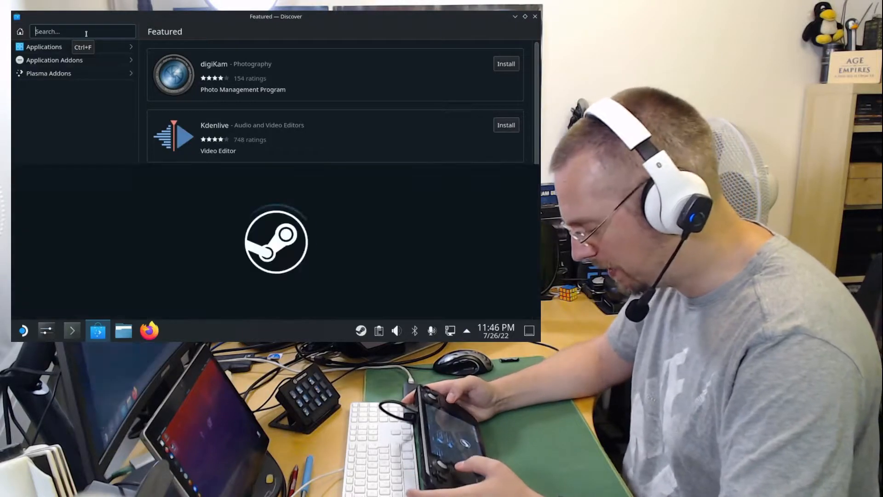
text(protonup)
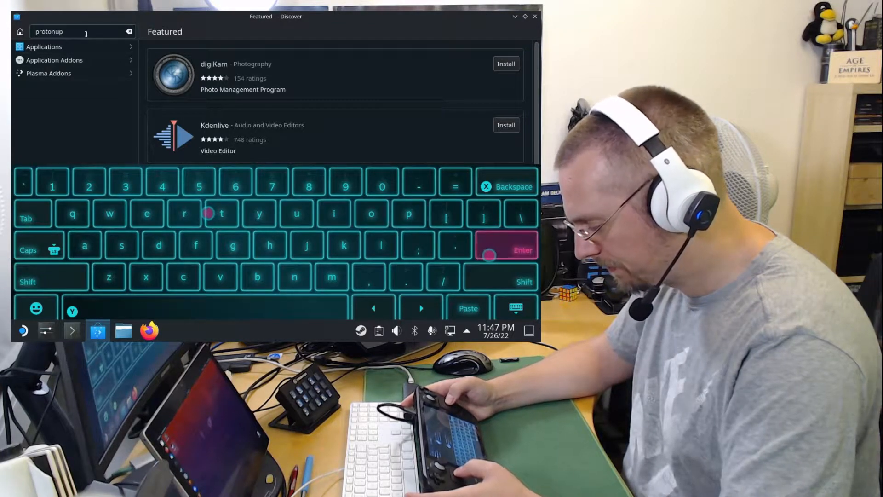
key(Return)
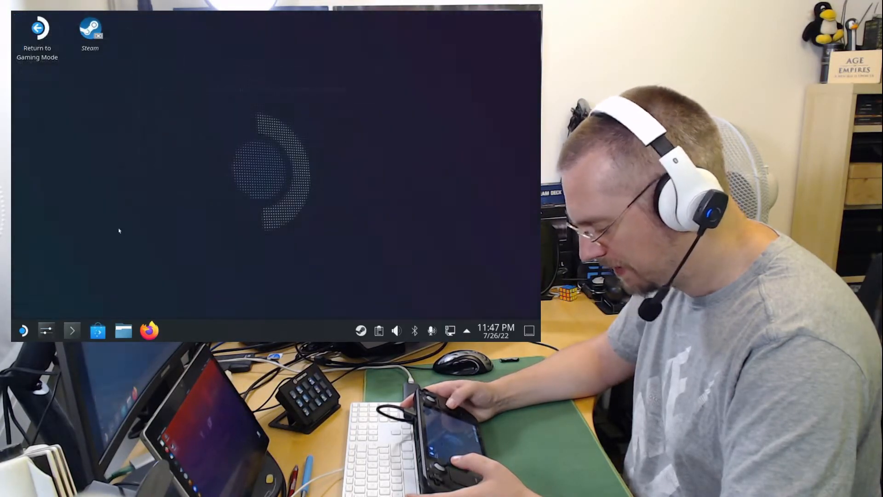
Launch ProtonUp-Qt from the application launcher's Games category
click(23, 331)
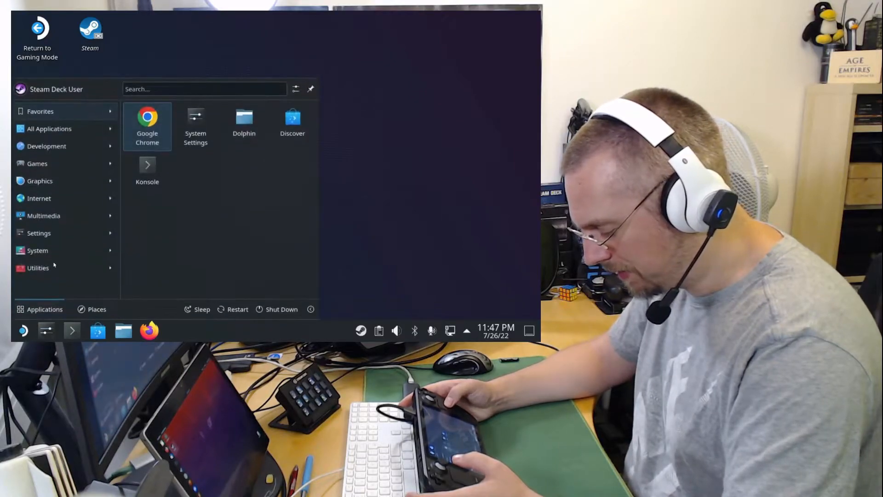
click(37, 267)
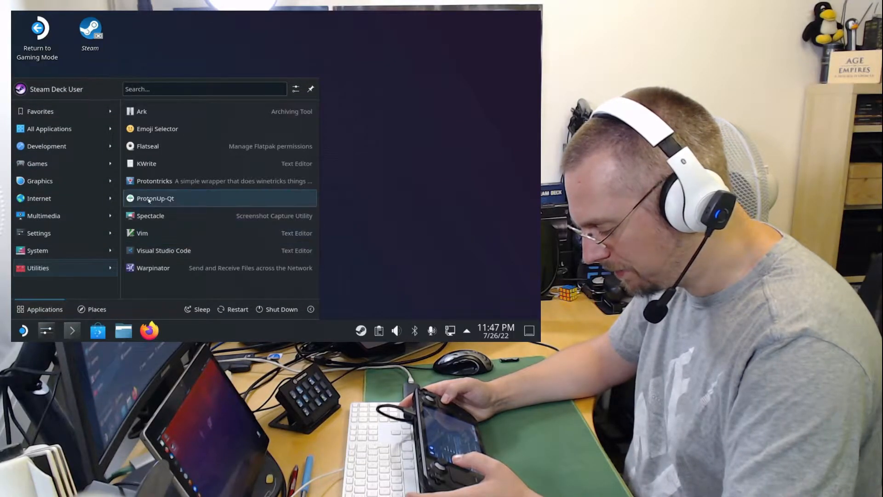
click(36, 163)
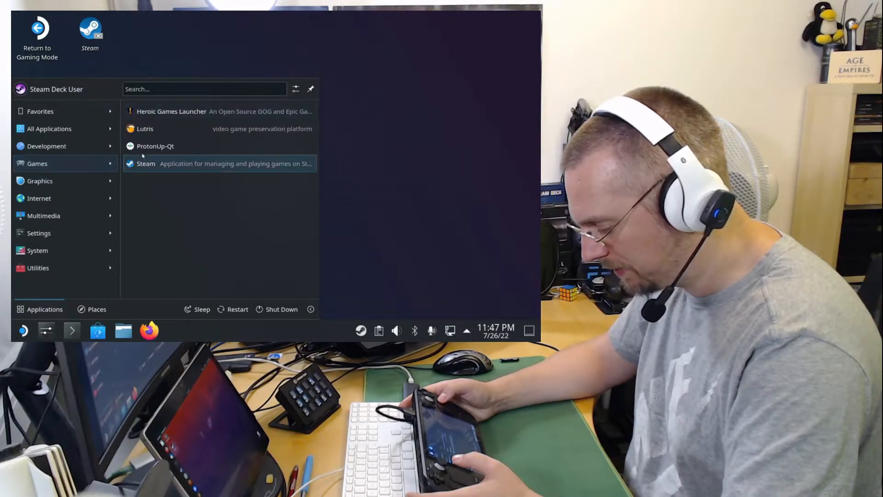
click(145, 163)
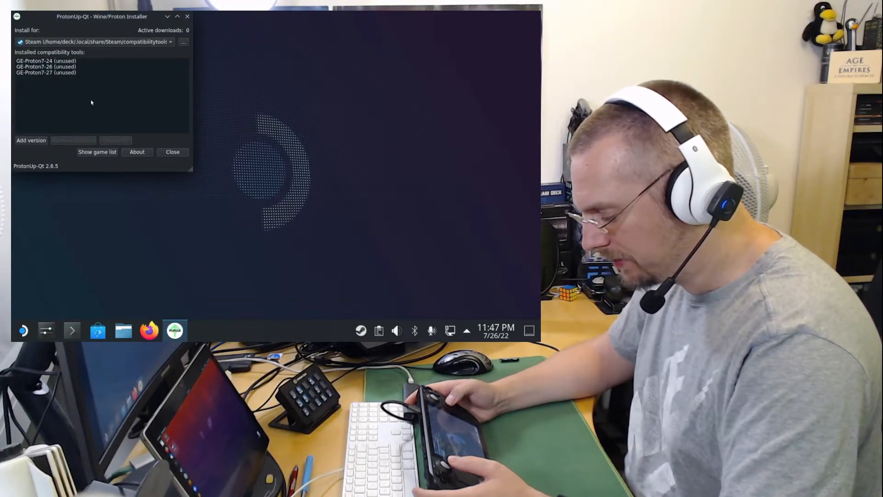
mouse_move(46, 78)
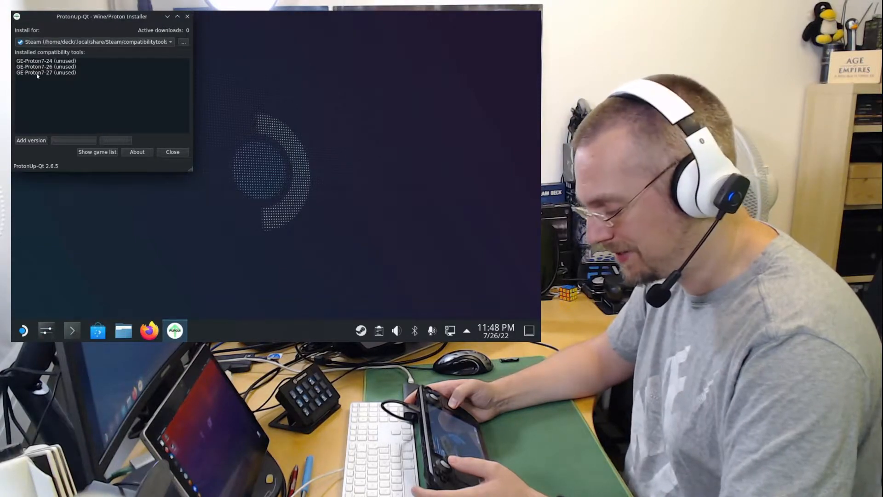
Check GE-Proton7-27 is the newest available version, cancel without installing, and close ProtonUp-Qt
click(45, 72)
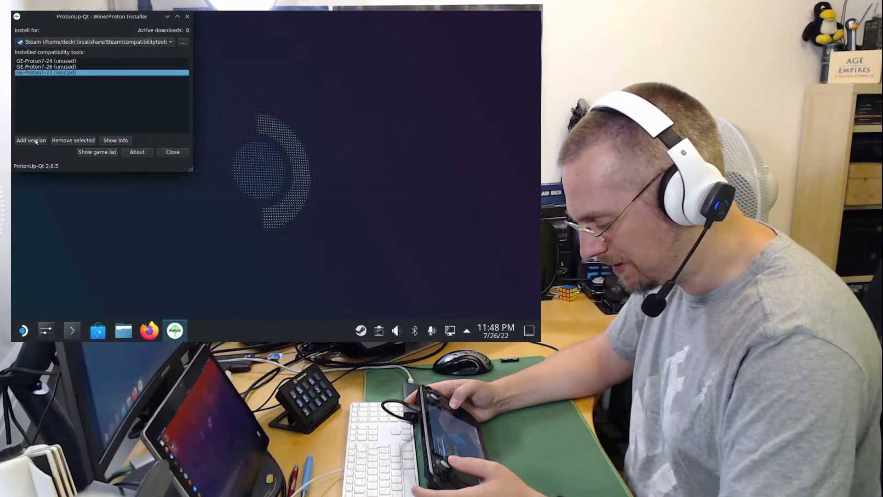
click(30, 141)
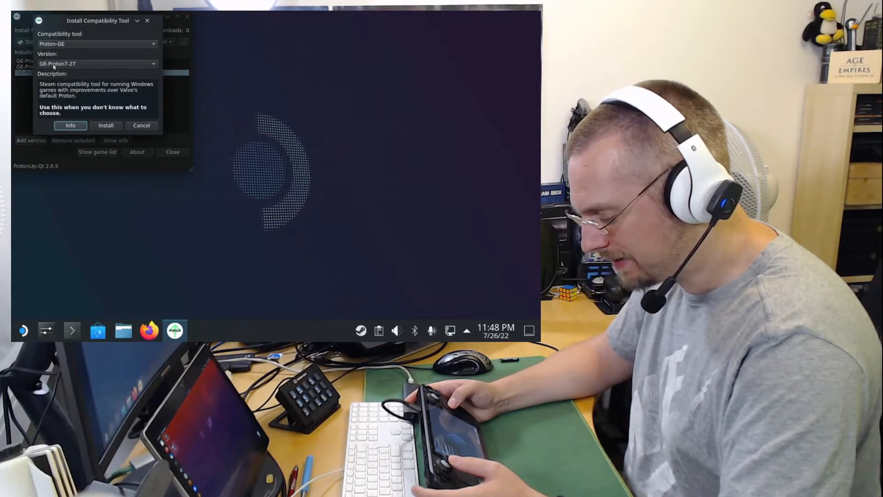
click(96, 64)
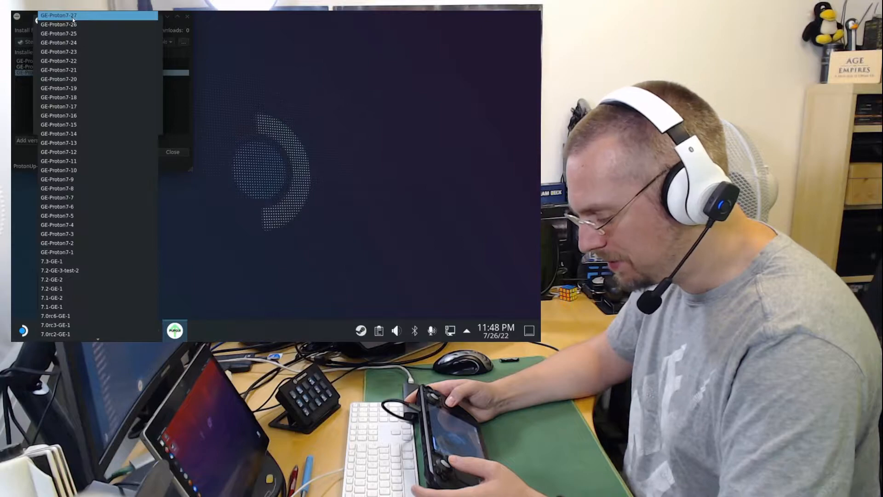
click(59, 16)
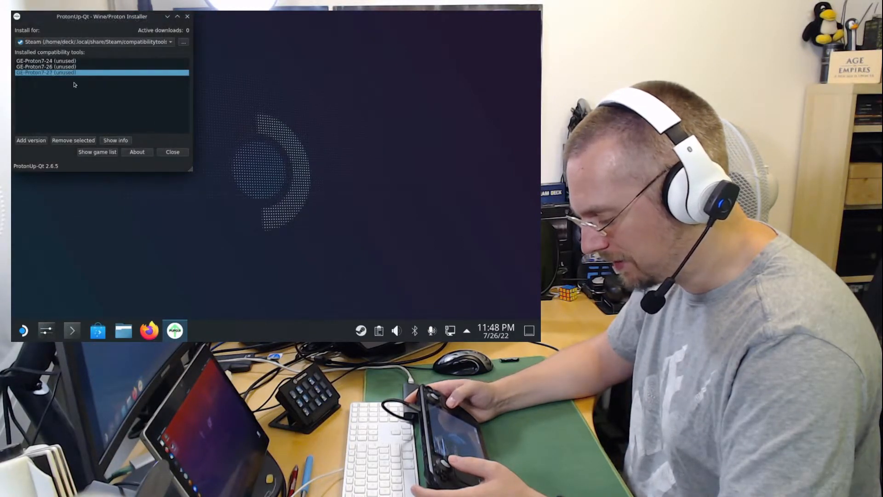
mouse_move(156, 85)
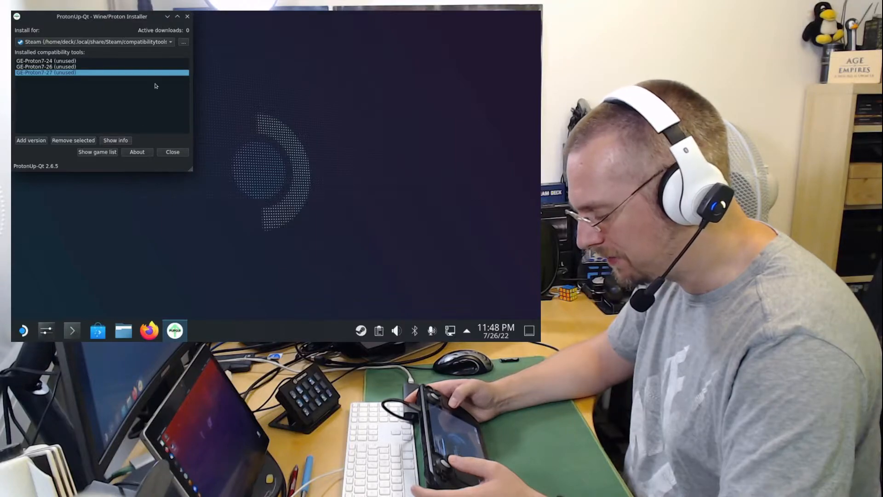
click(172, 151)
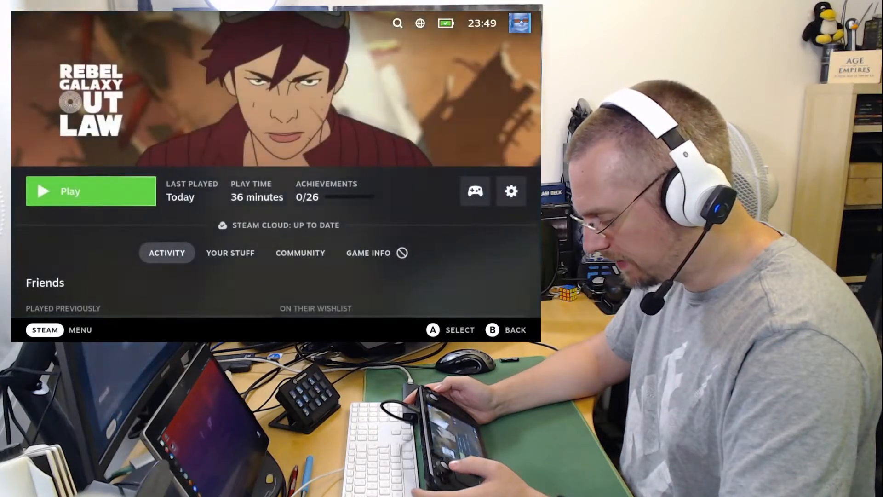
Force Rebel Galaxy Outlaw to use GE-Proton7-27 in its Compatibility properties
click(510, 191)
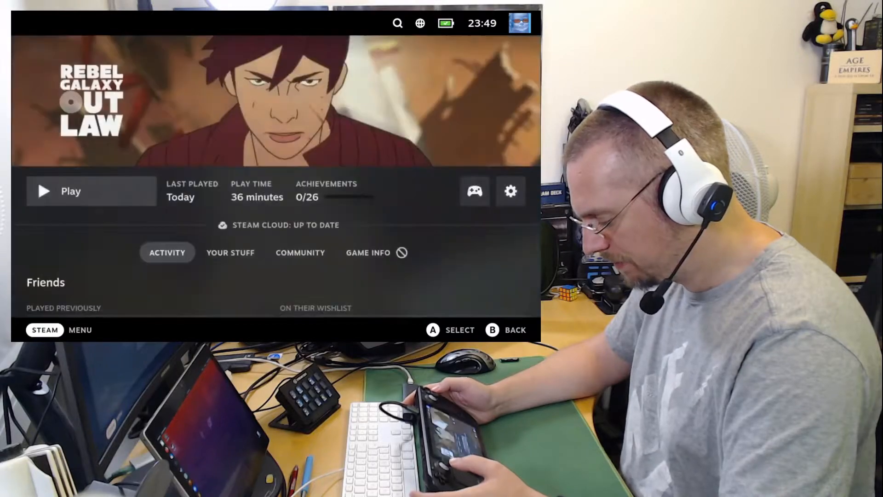
click(509, 191)
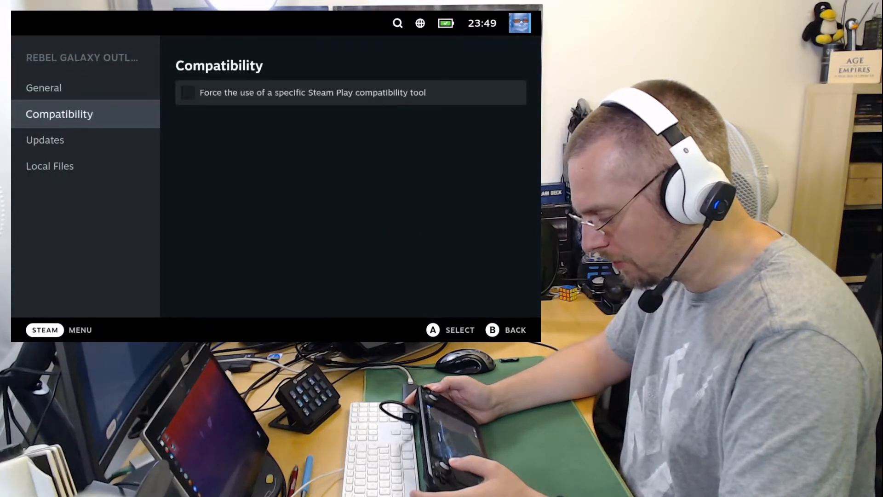
mouse_move(351, 93)
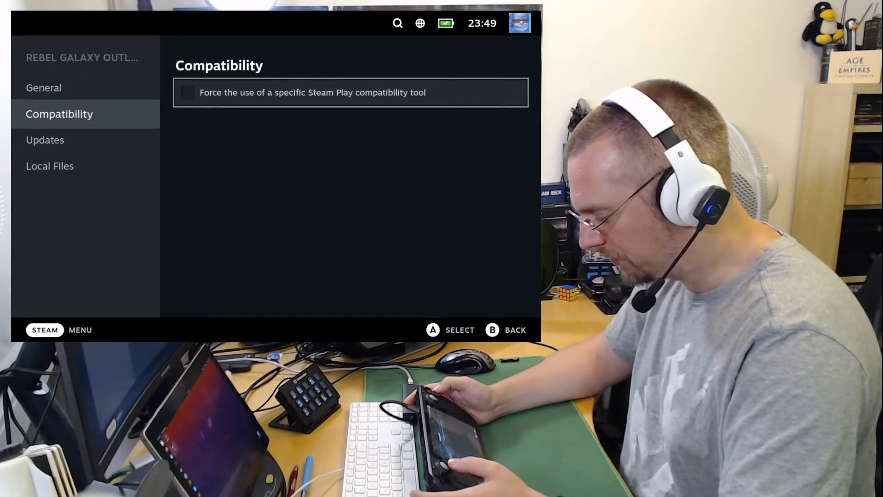
click(187, 93)
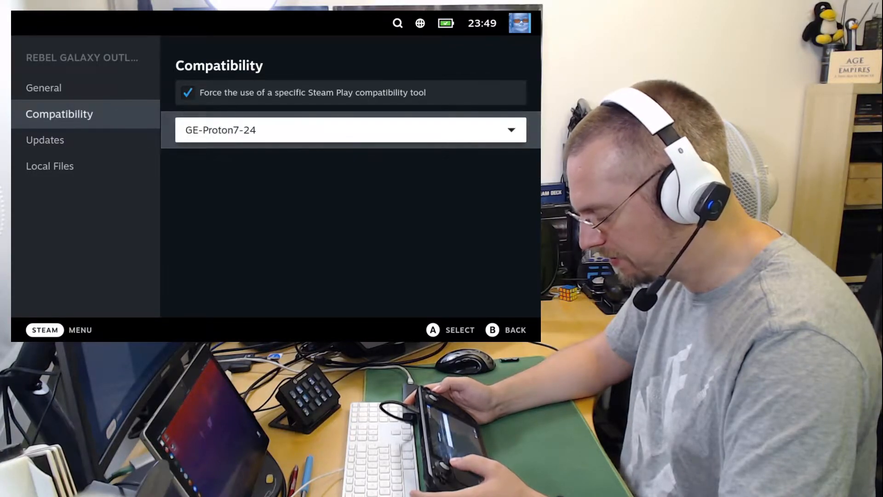
click(349, 130)
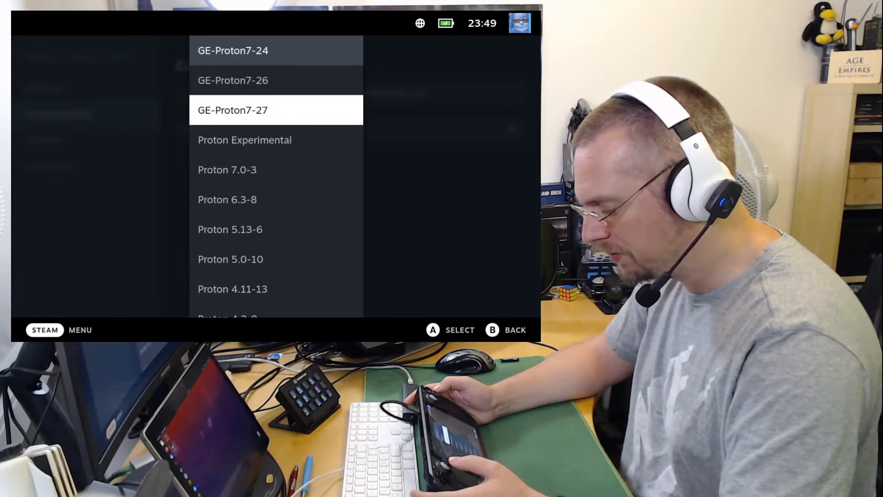
click(275, 110)
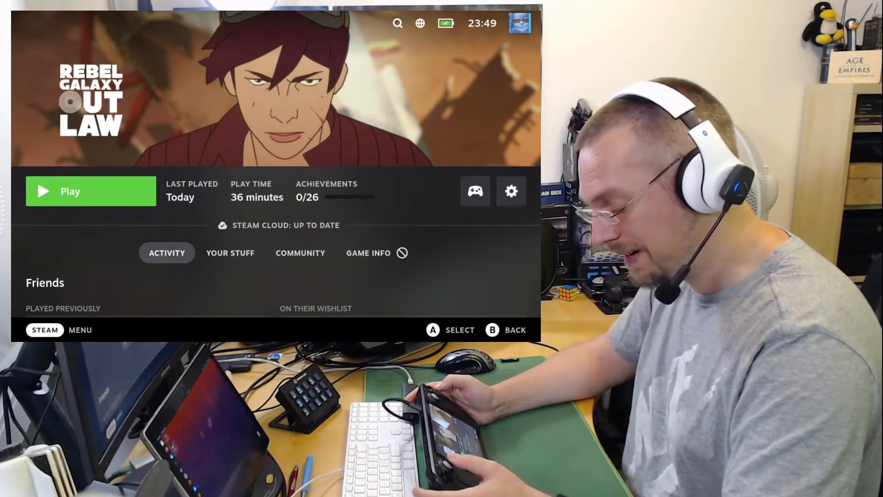
Play Rebel Galaxy Outlaw and click Start in its launcher with current settings
click(90, 191)
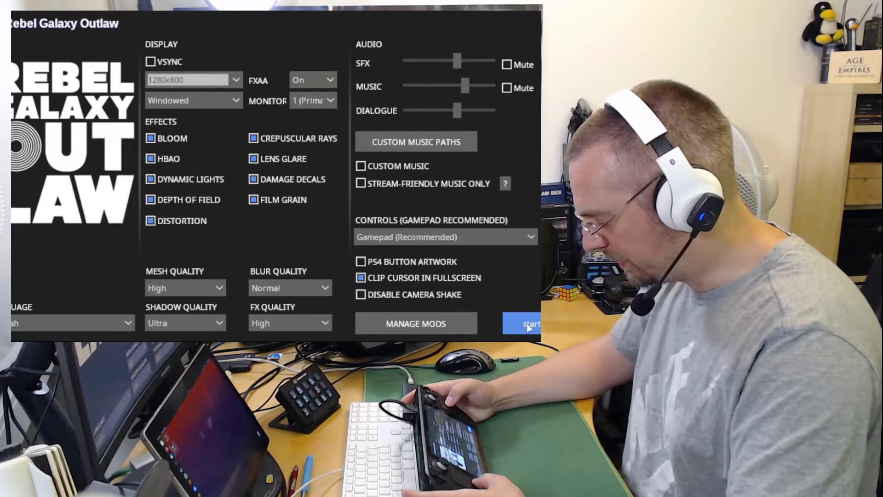
click(529, 323)
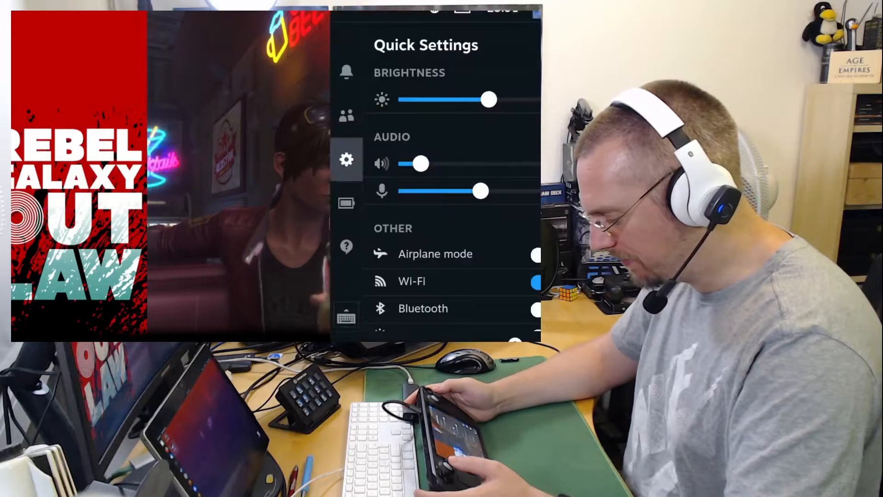
Show the Performance page of the quick menu over the running game
click(346, 203)
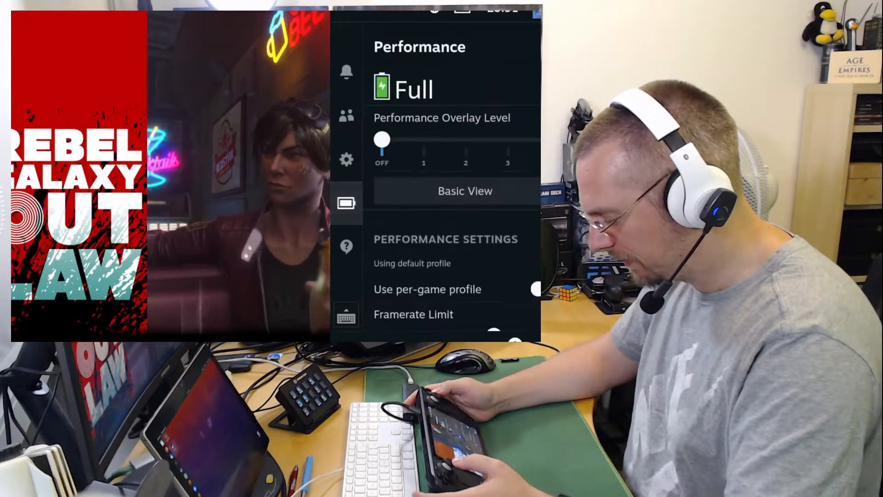